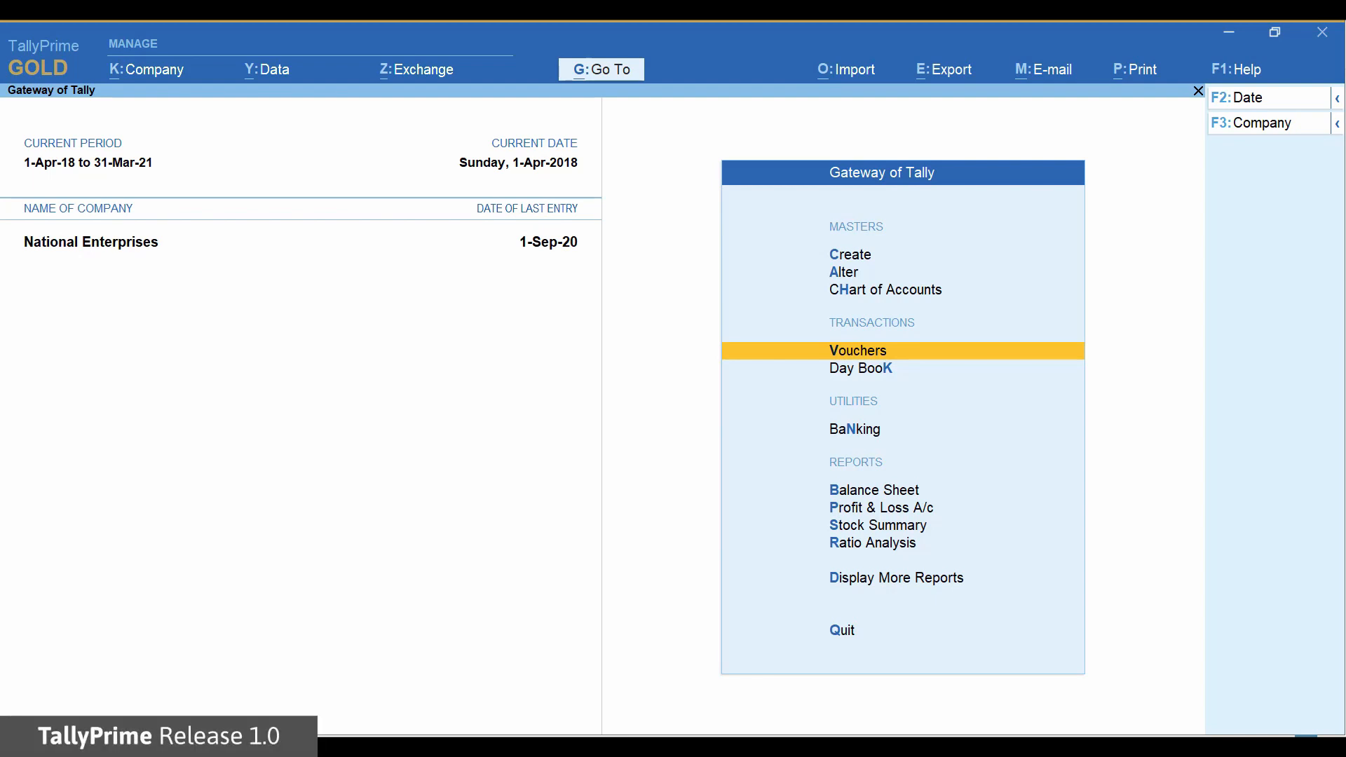
# - Open the K: Company menu from the Gateway of Tally top bar
pyautogui.click(149, 69)
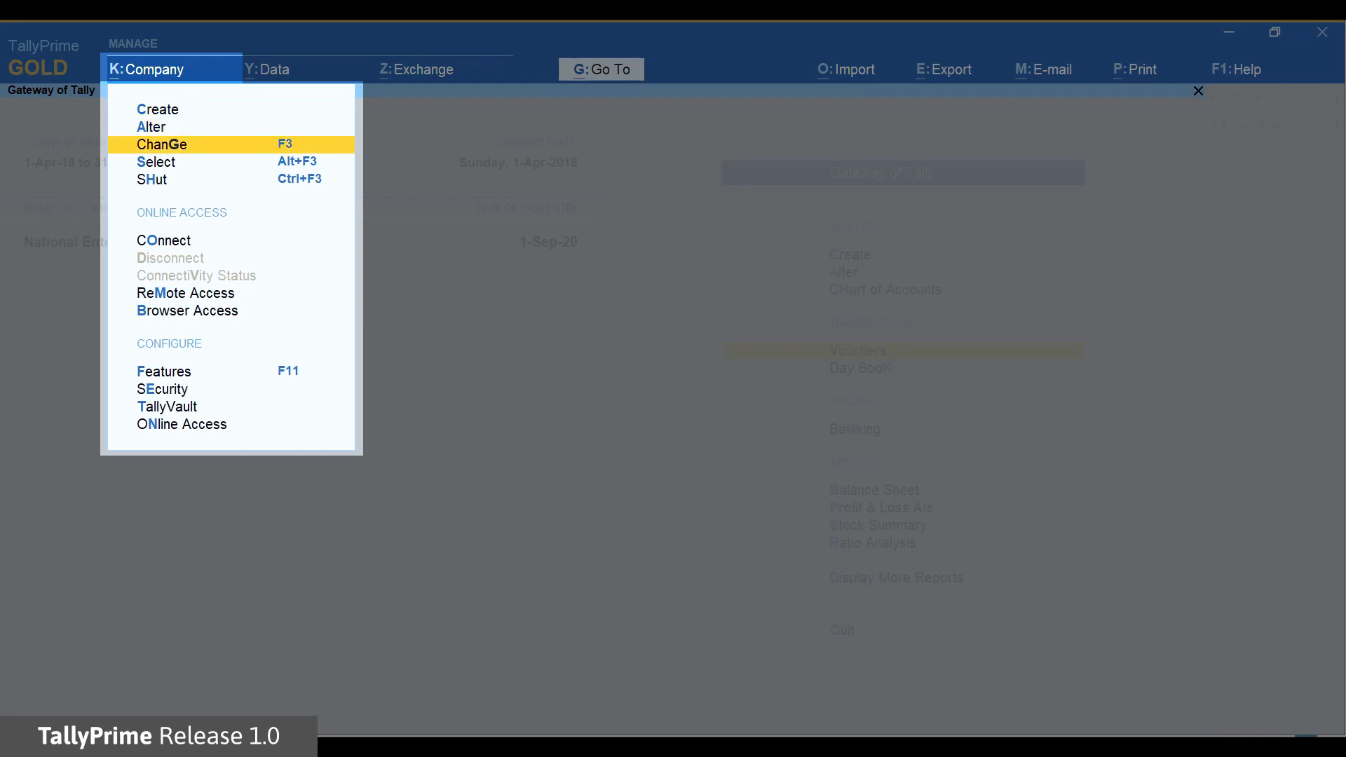
# - Change company via Select from Drive and browse to the D:\Data folder
pyautogui.click(156, 162)
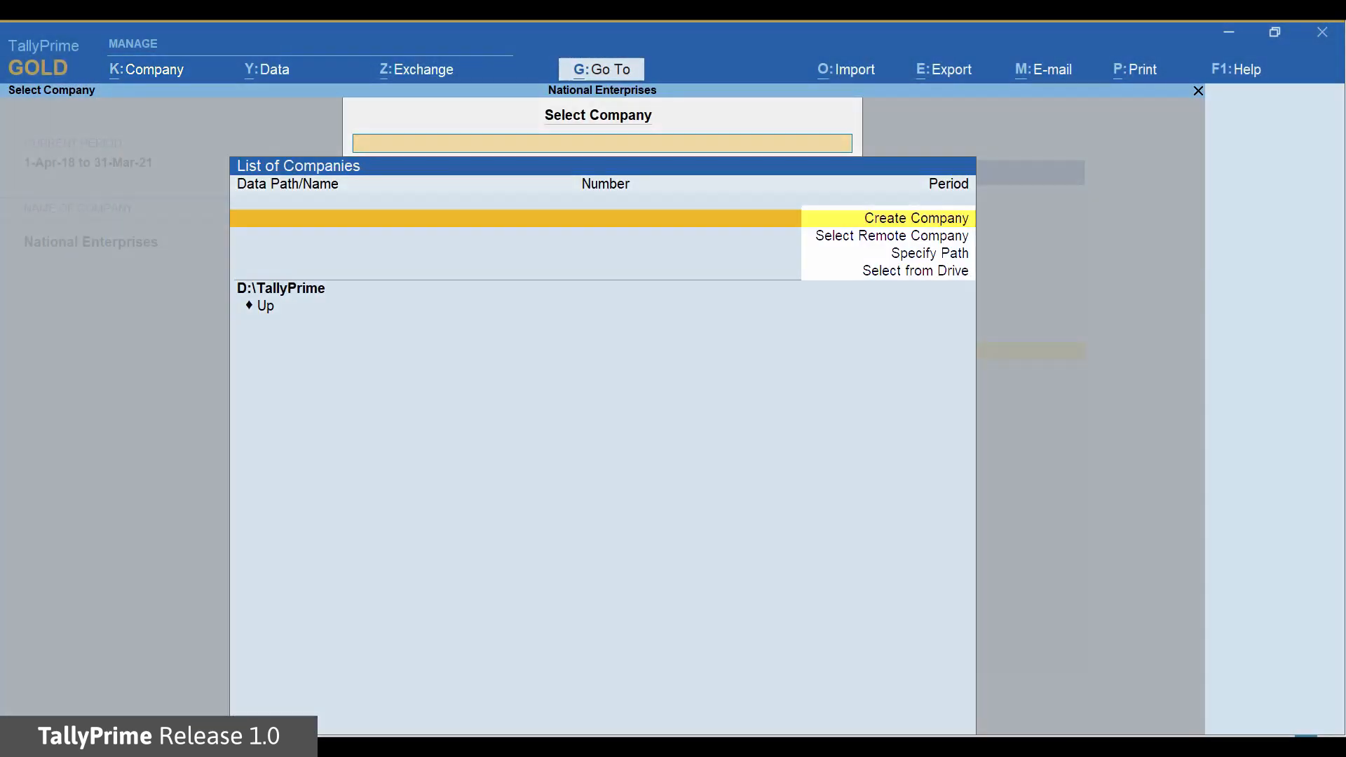
pyautogui.press('Down')
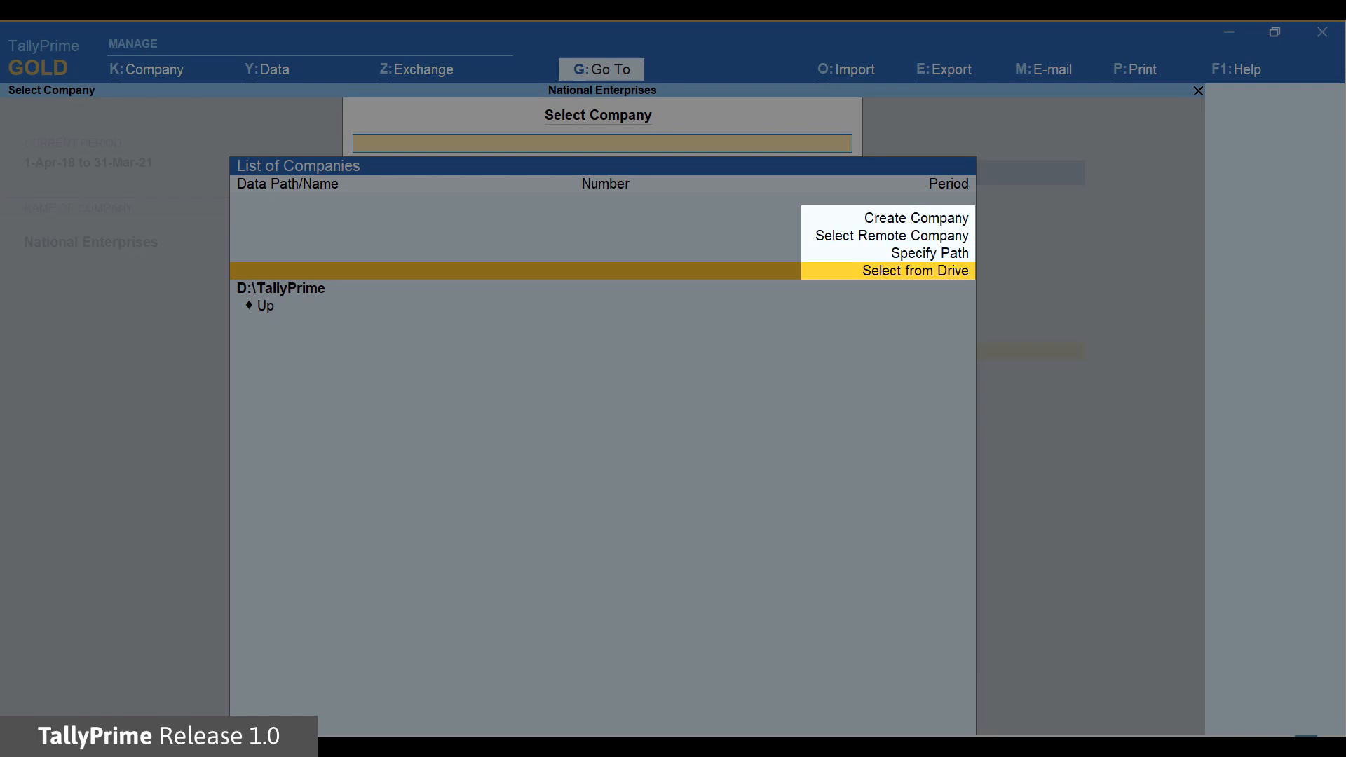
pyautogui.click(916, 271)
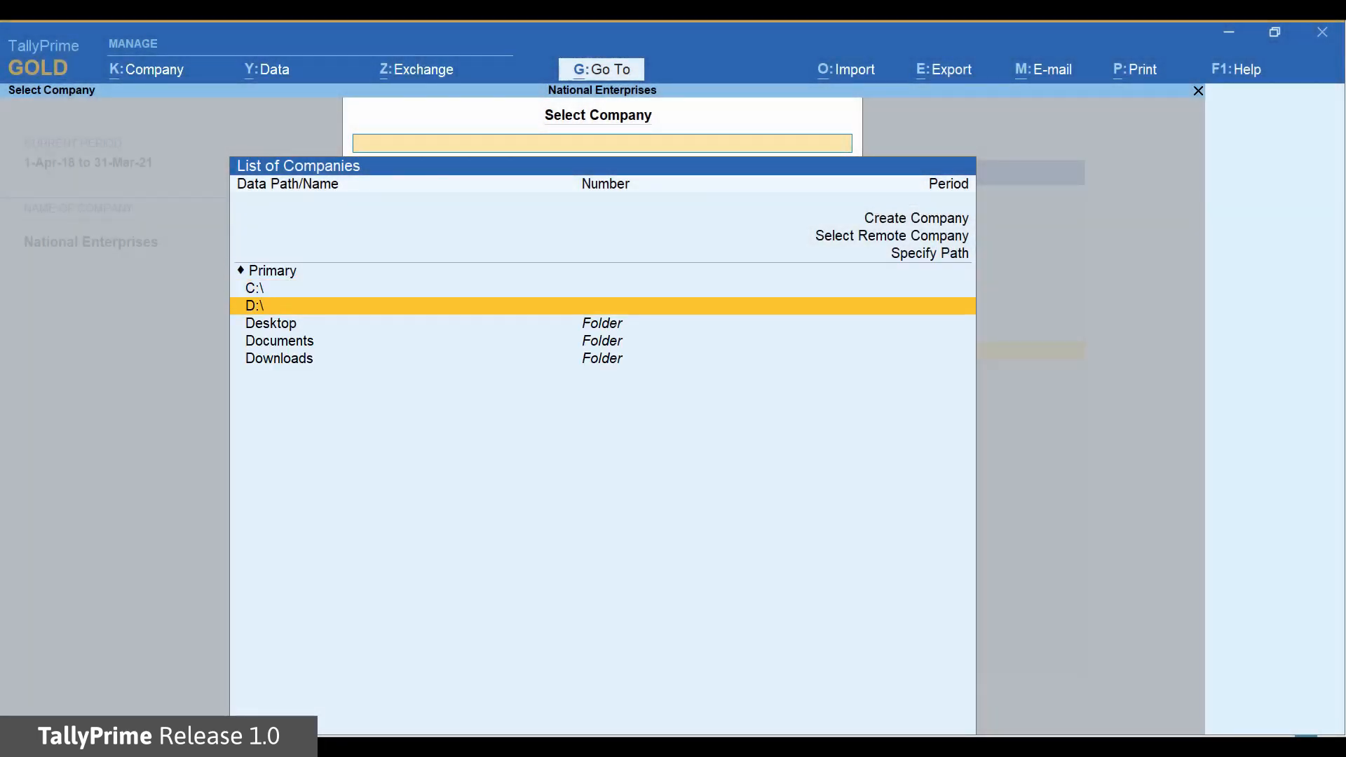
pyautogui.click(254, 306)
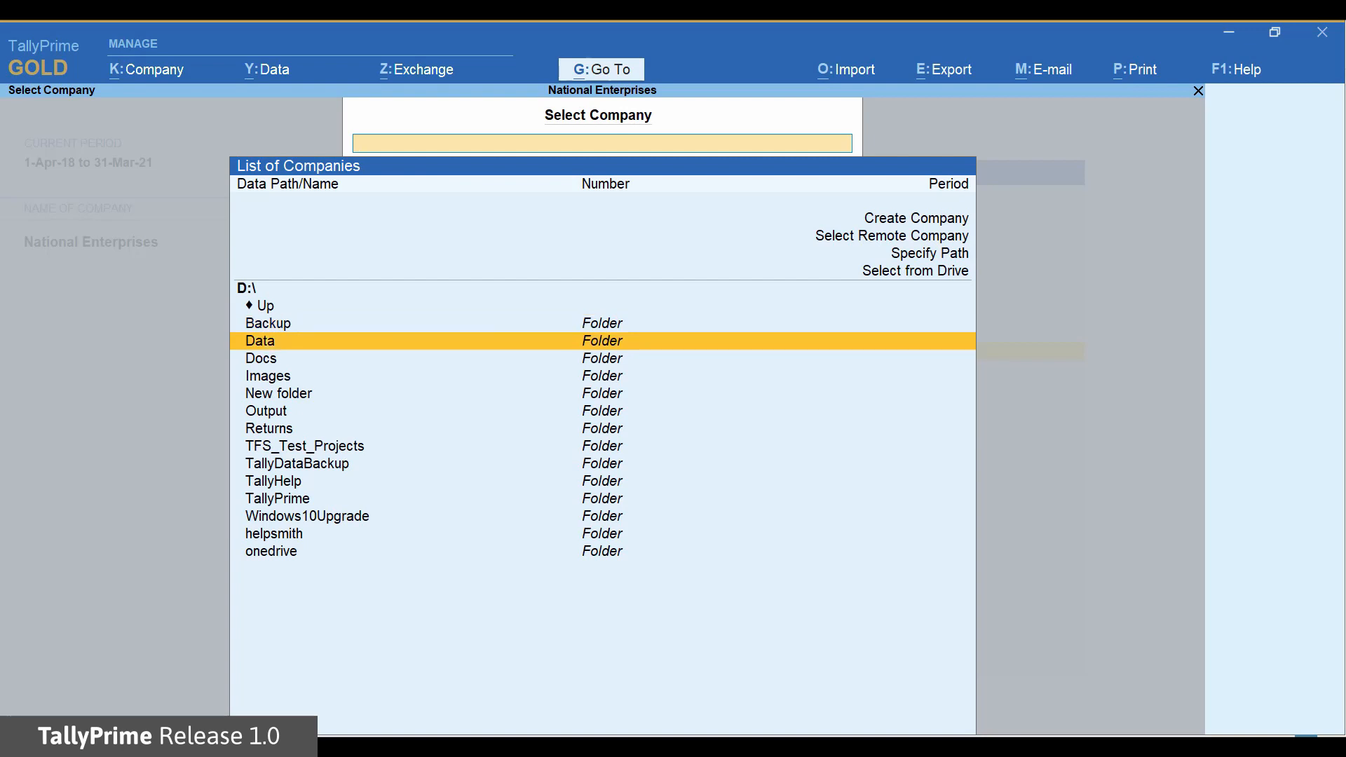
pyautogui.doubleClick(259, 341)
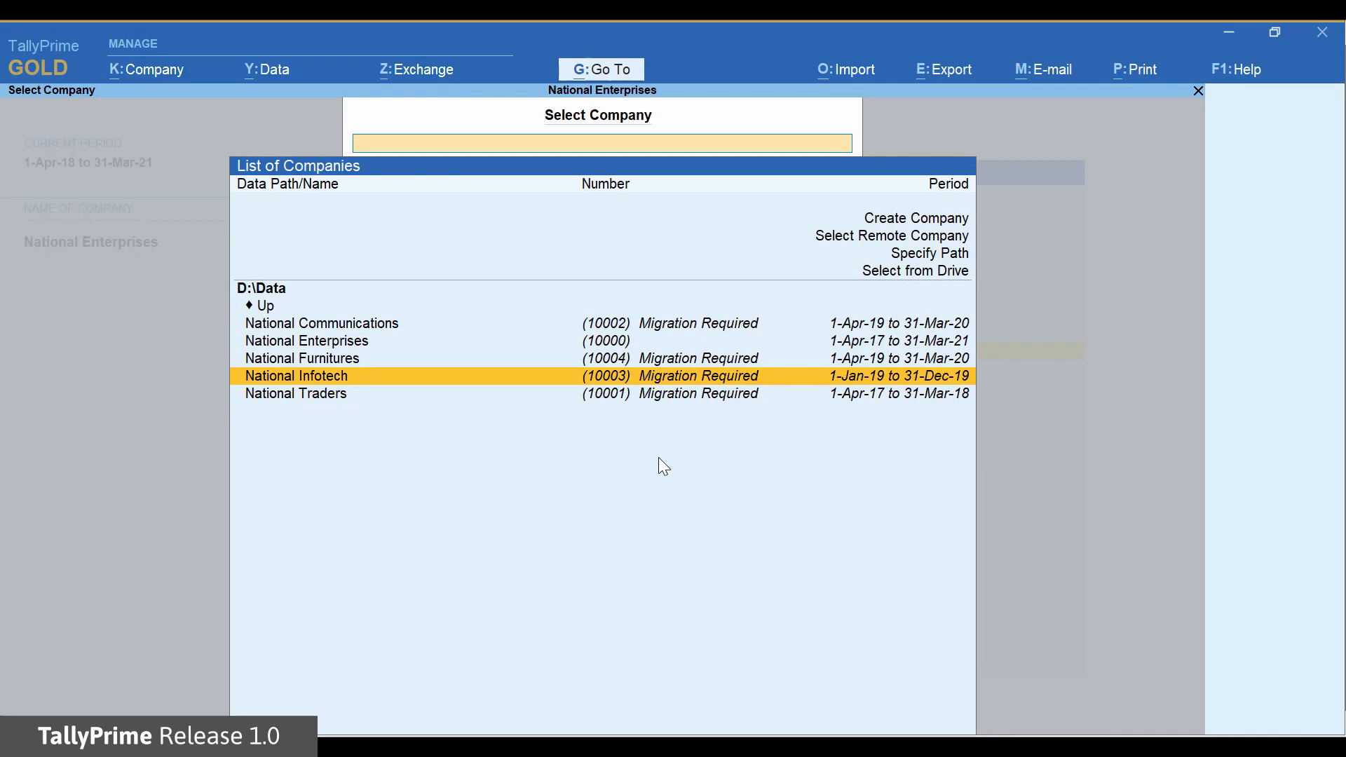
# - Select National Traders in the List of Companies to bring up Migrate Company
pyautogui.press('Down')
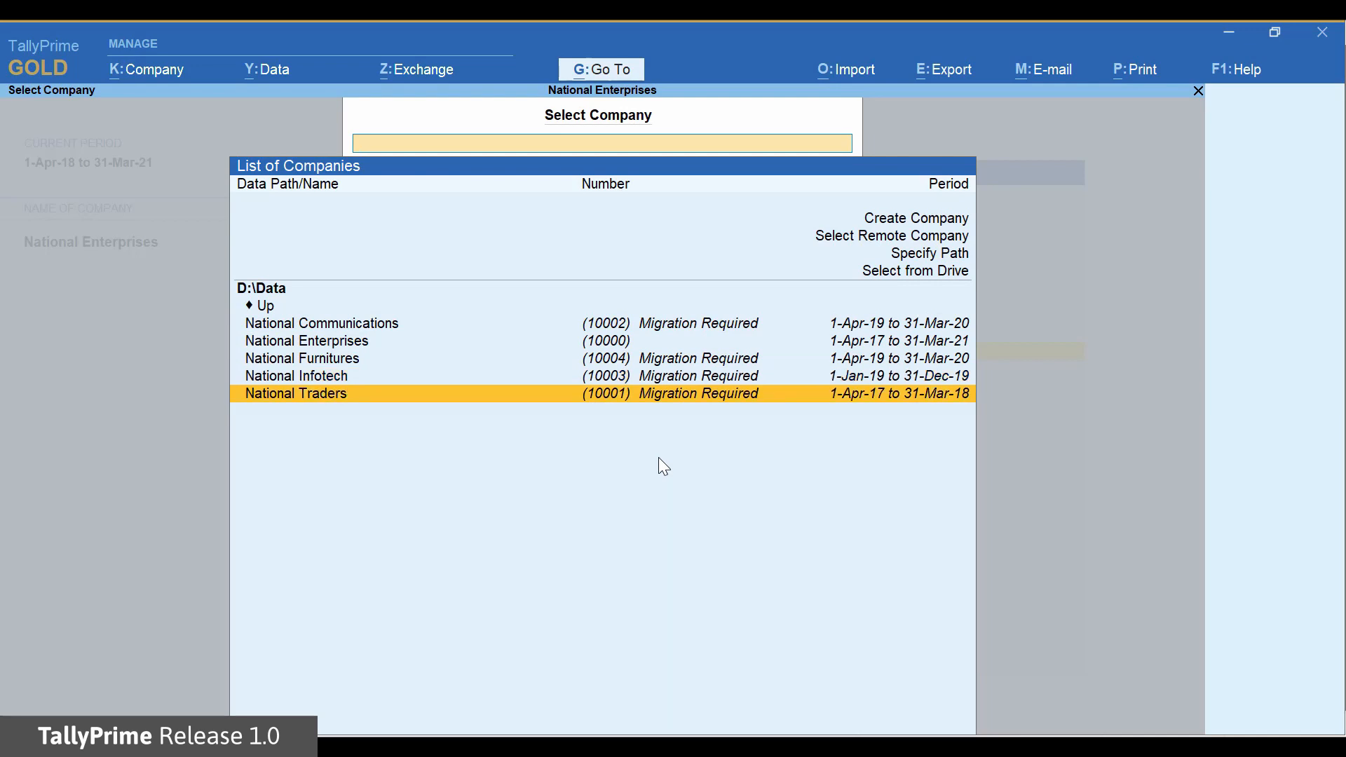
pyautogui.click(295, 393)
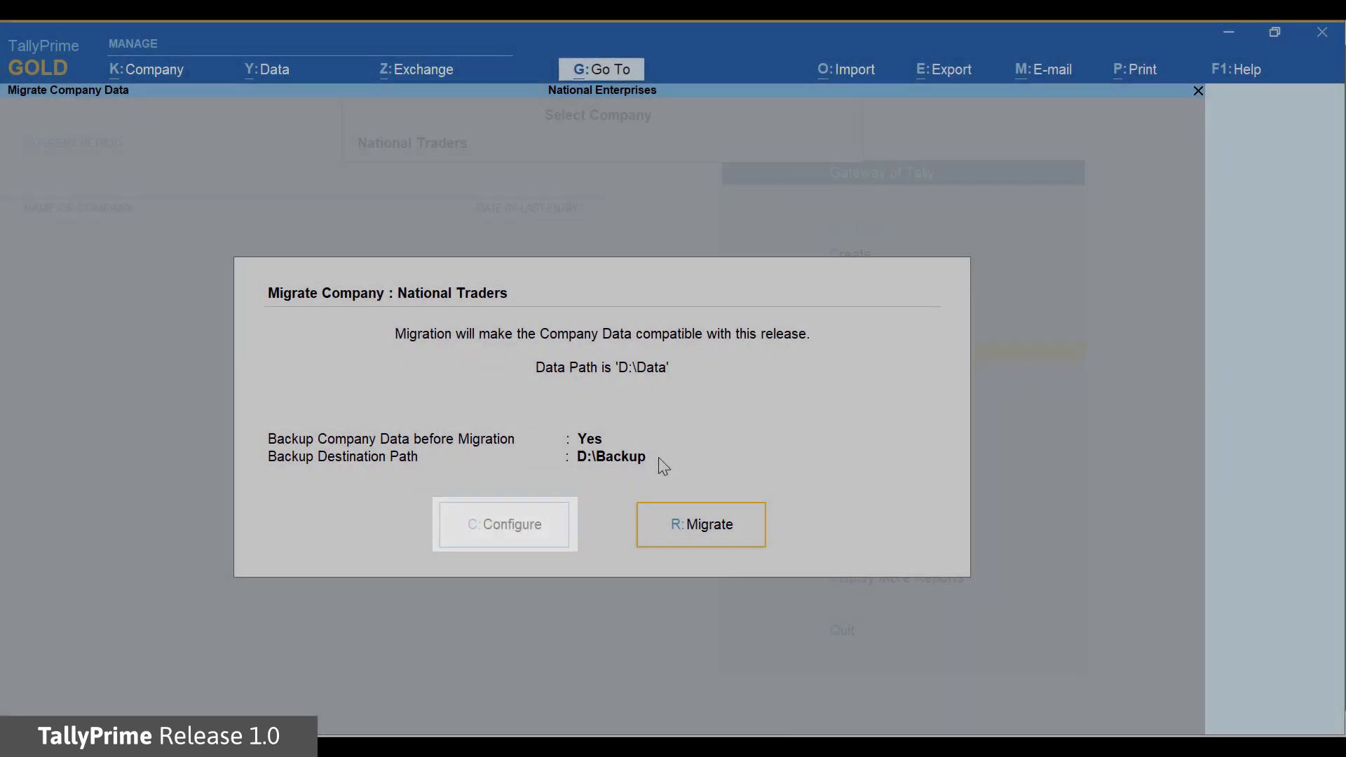
# - Set Backup Company Data before Migration to No and save the configuration
pyautogui.click(504, 525)
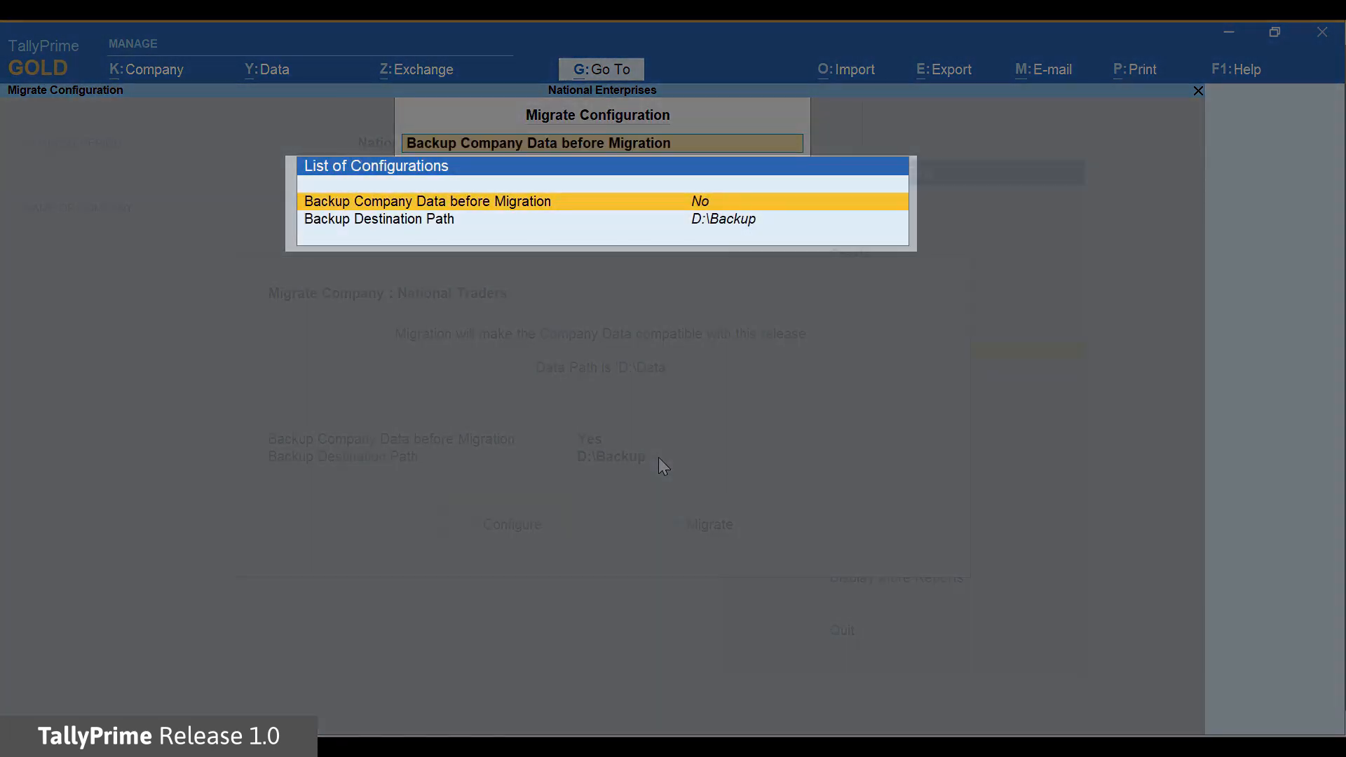
pyautogui.press('Ctrl+A')
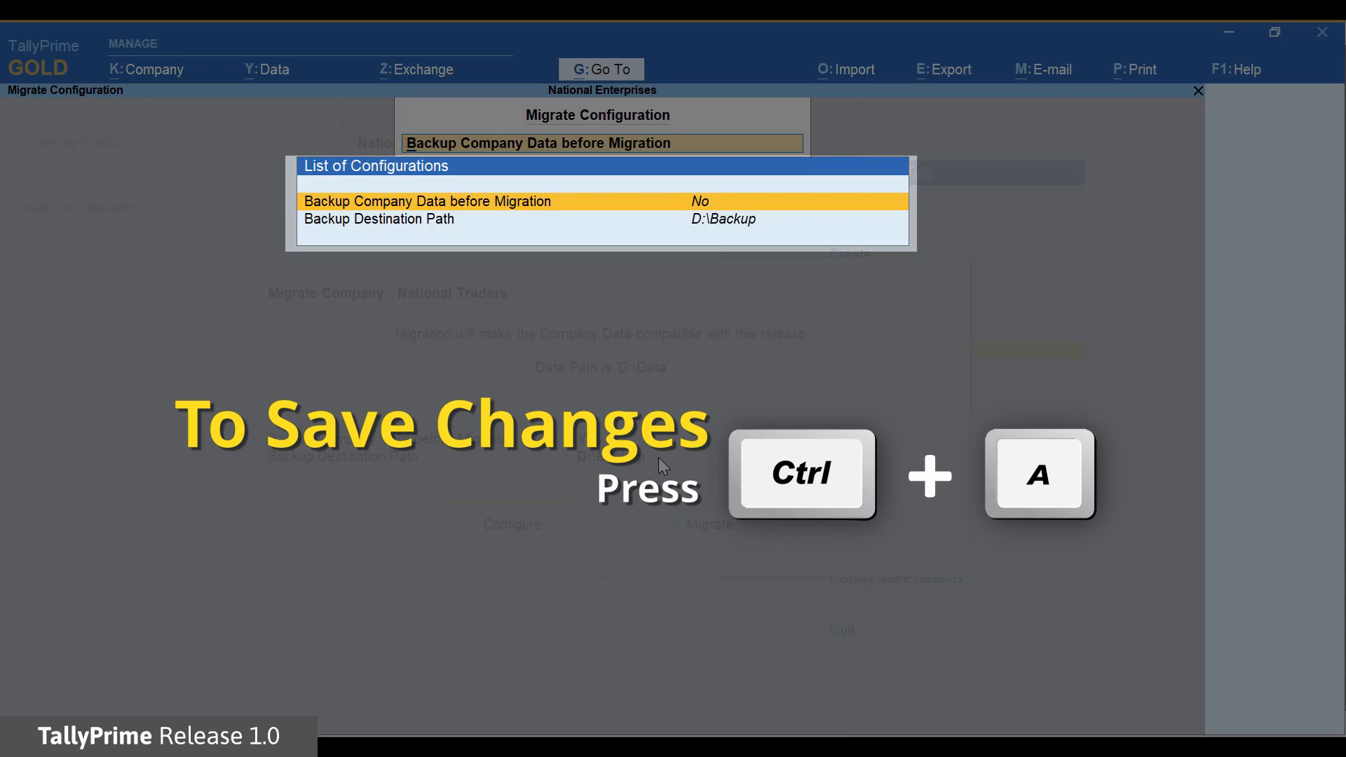
pyautogui.press('ctrl+a')
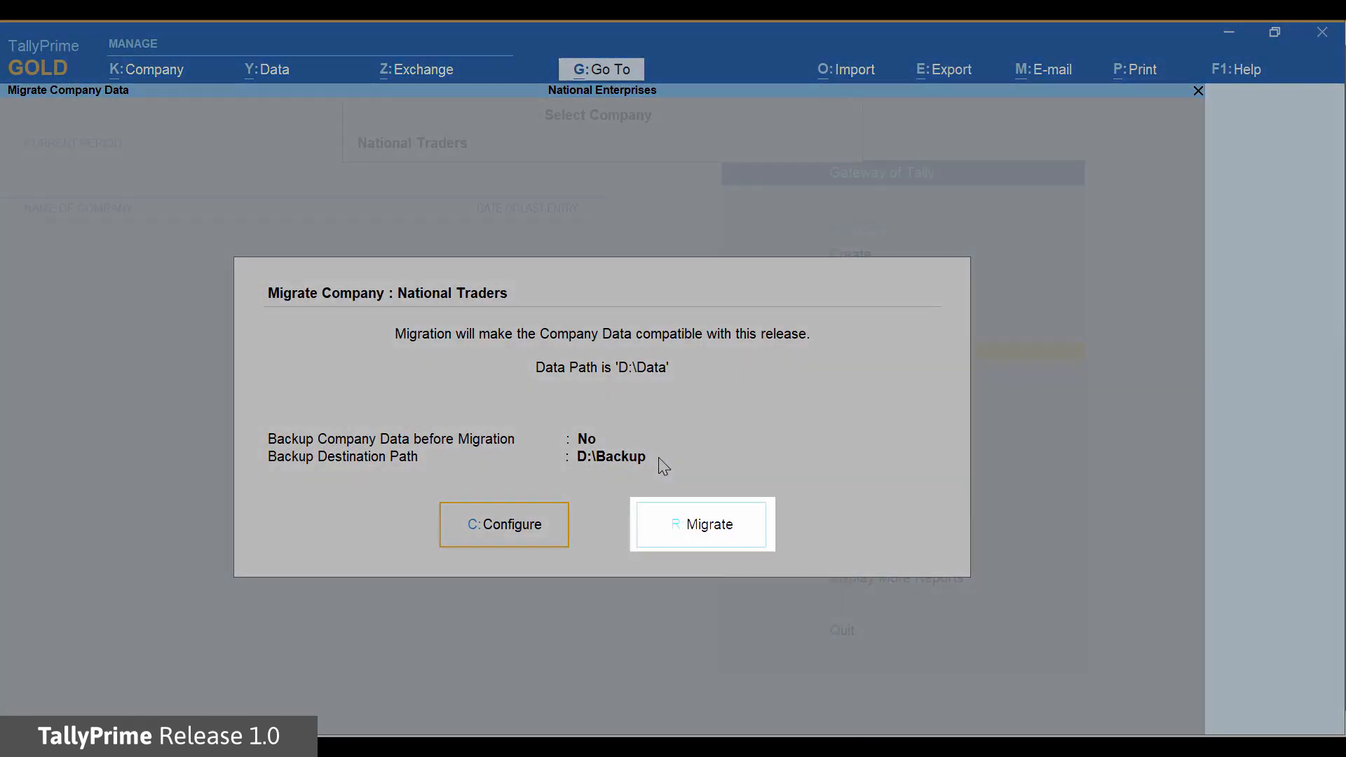
# - Migrate National Traders and confirm the migration
pyautogui.click(702, 524)
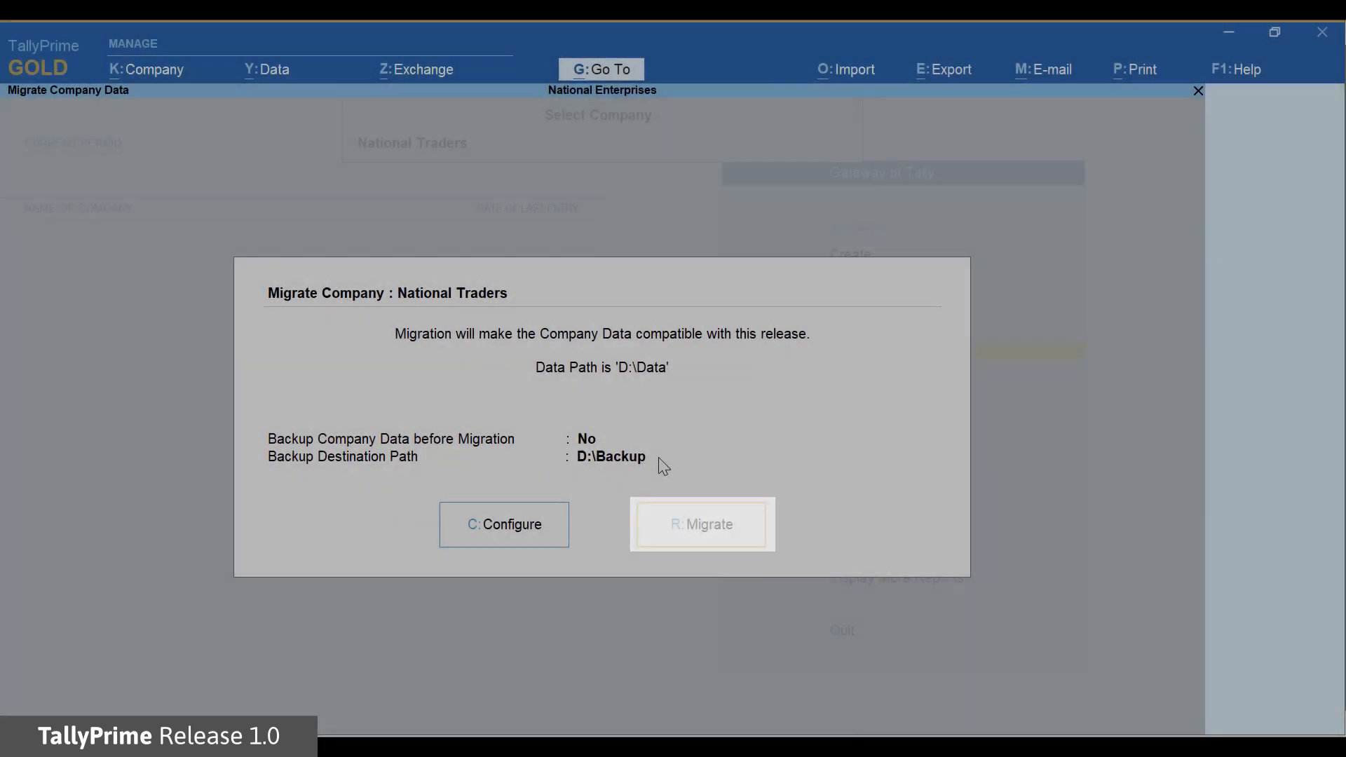
pyautogui.click(702, 524)
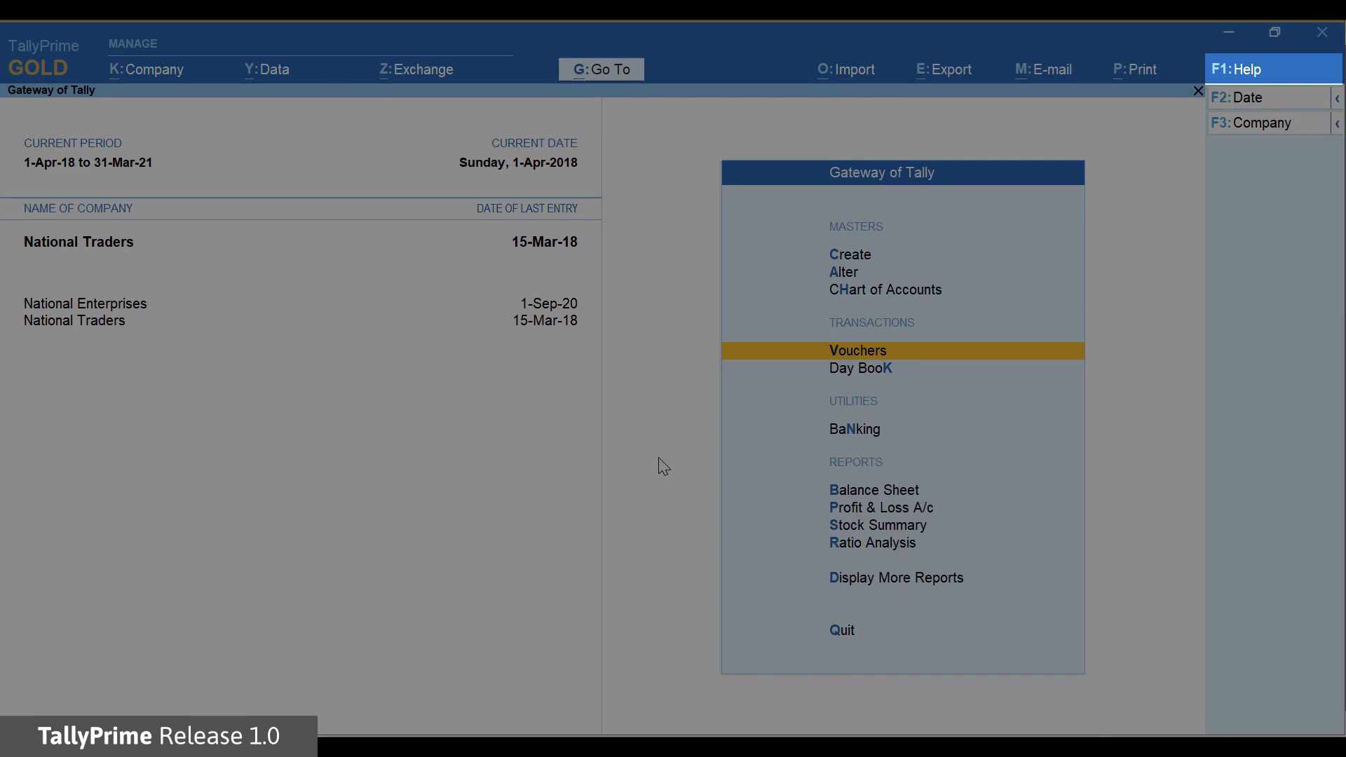
# - Migrate National Furnitures via Help > Troubleshooting, keeping backup to D:\Backup
pyautogui.click(1254, 69)
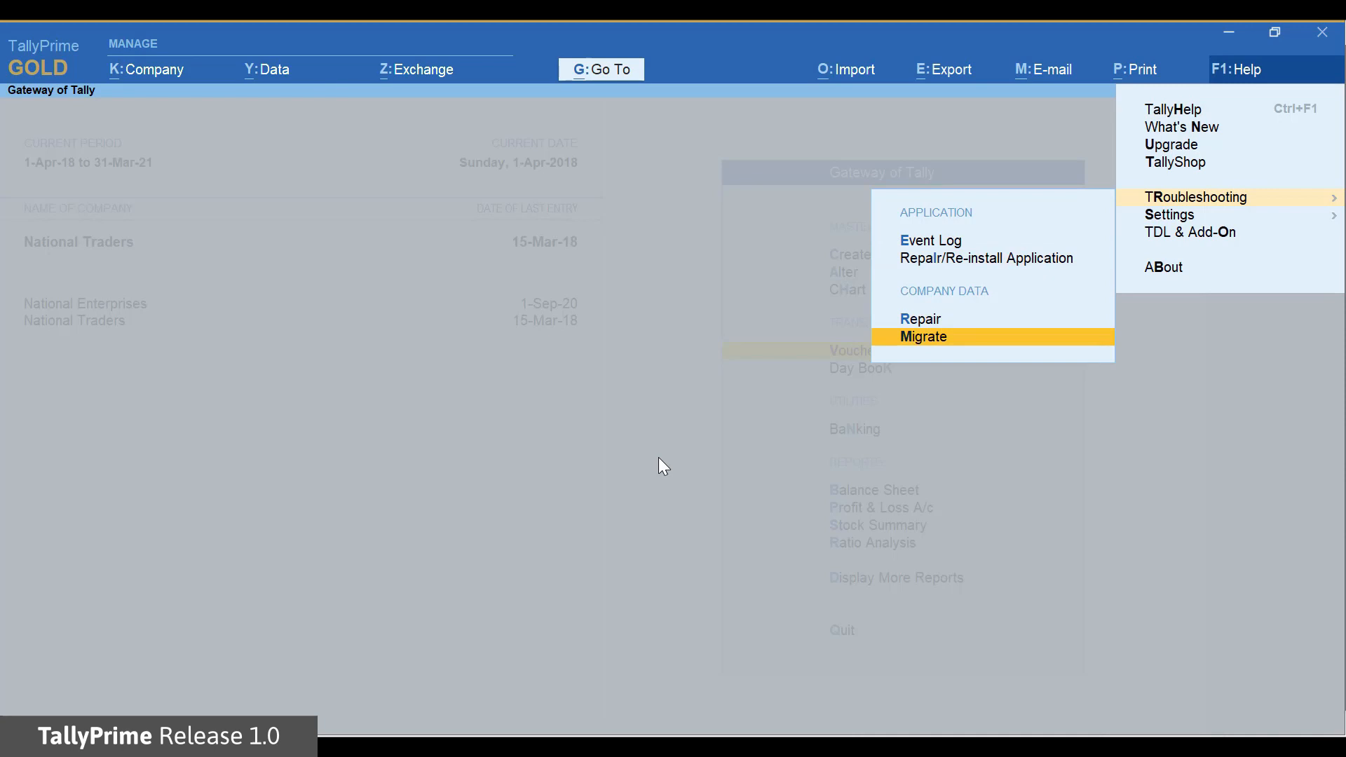
pyautogui.click(924, 337)
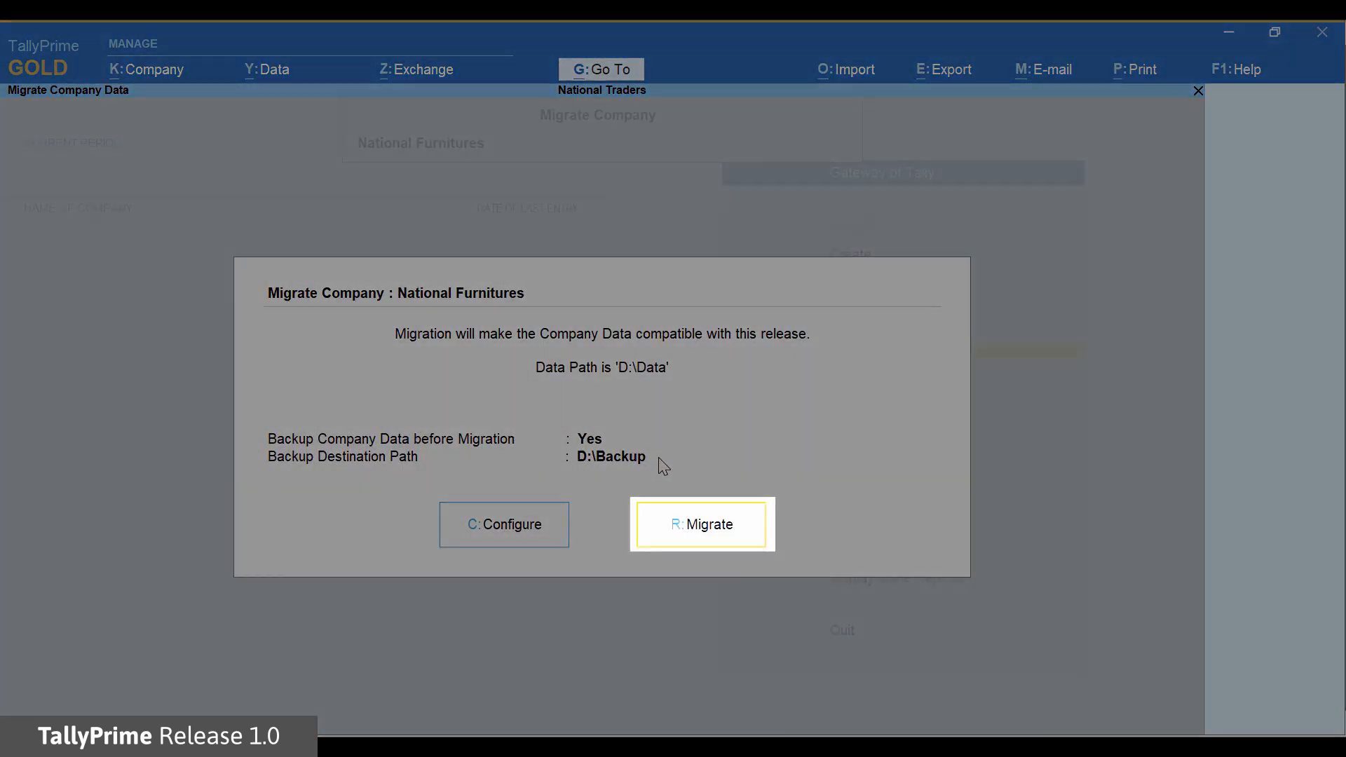
pyautogui.click(702, 525)
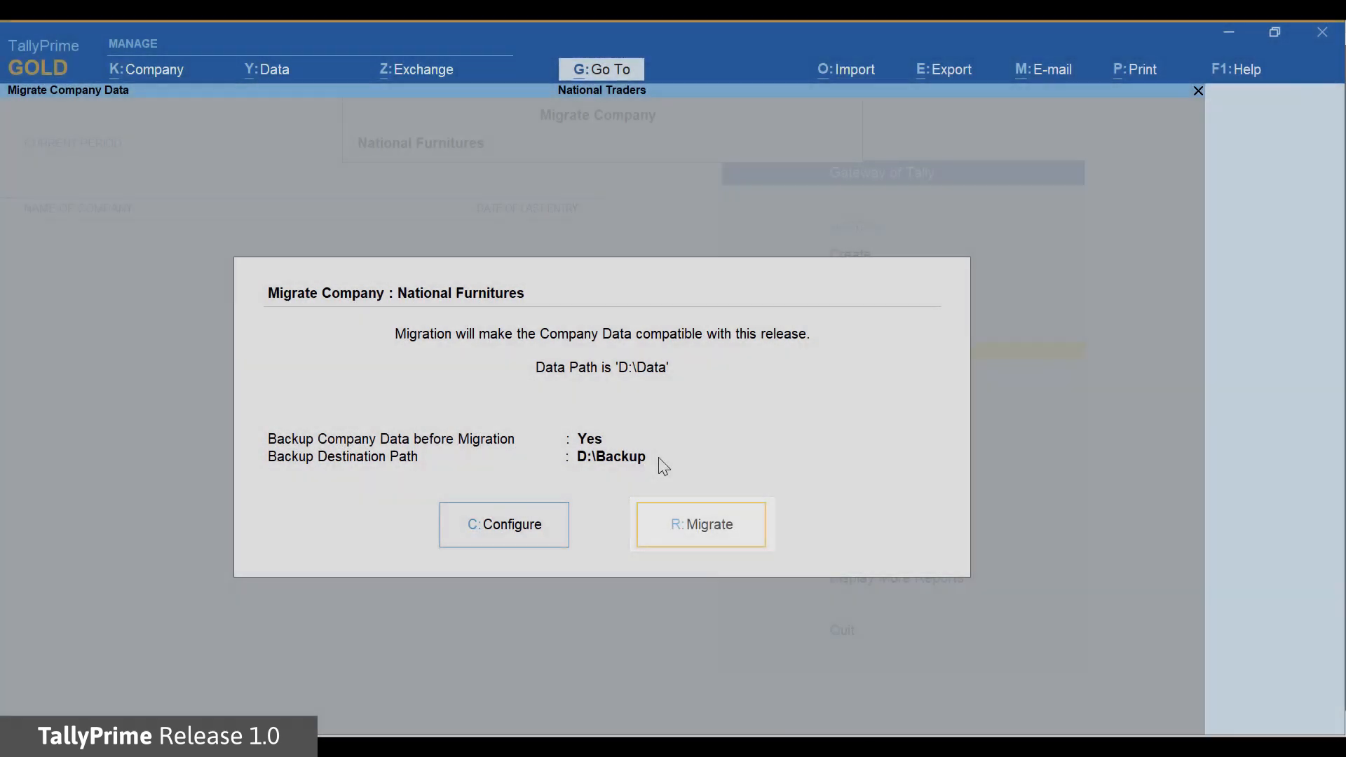